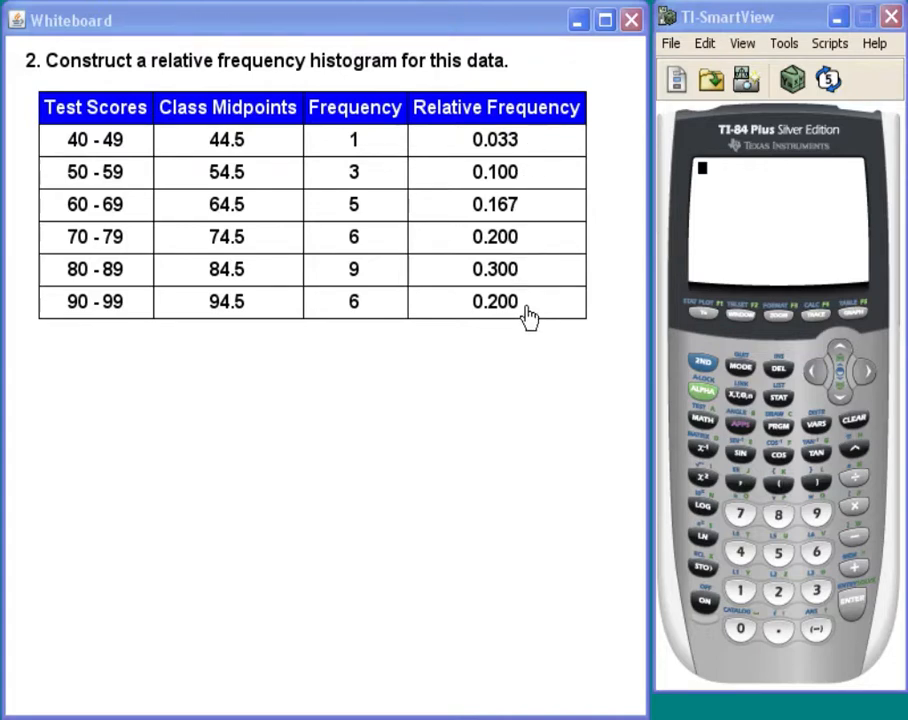
pyautogui.moveTo(120, 235)
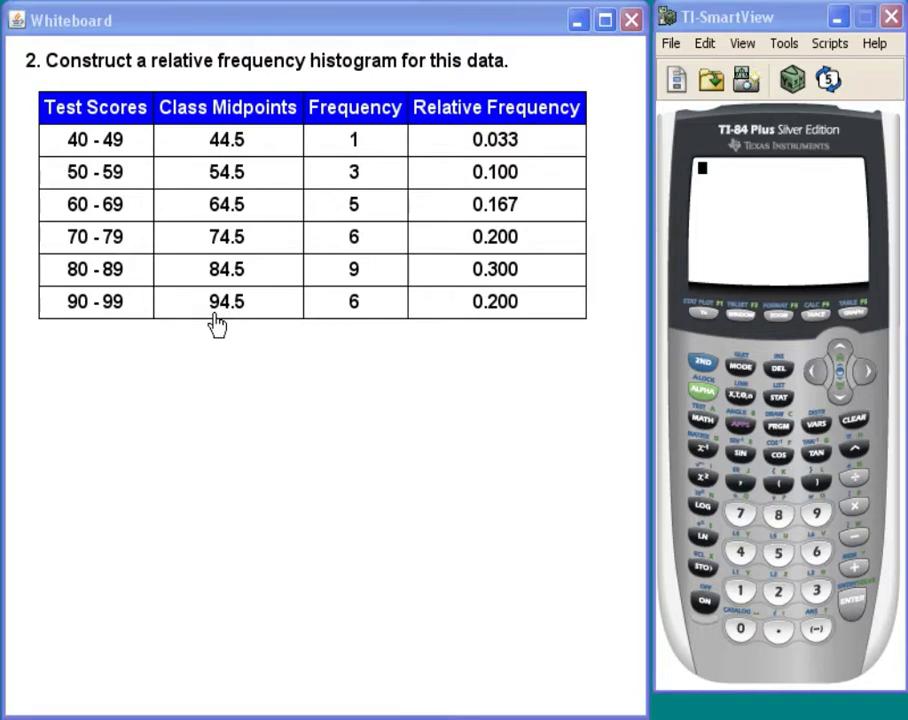
pyautogui.moveTo(245, 310)
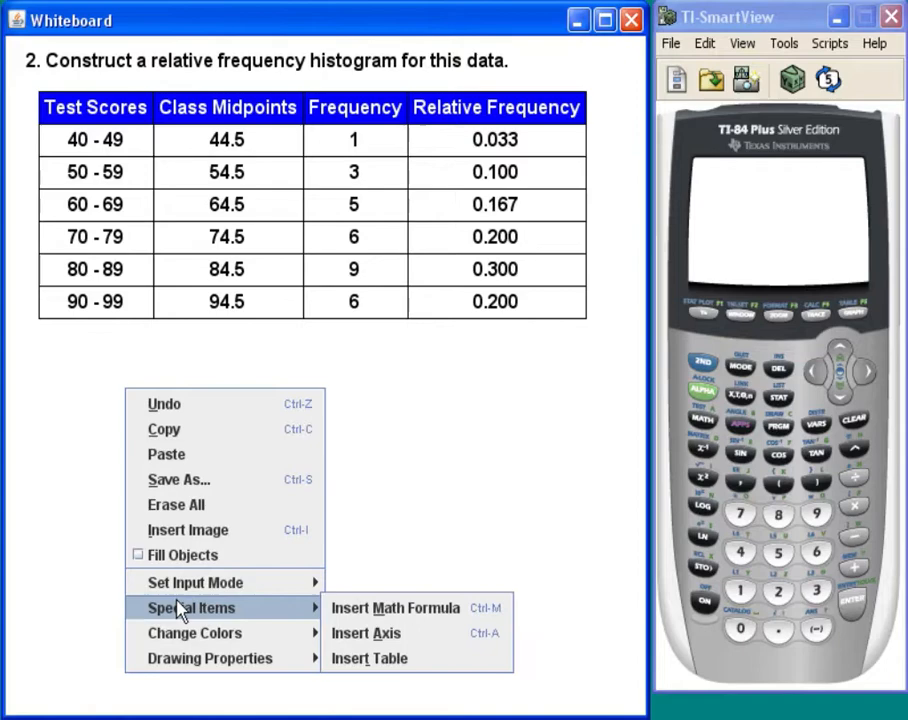
# Insert a horizontal axis below the table with text labels 44.5 through 94.5.
pyautogui.click(366, 633)
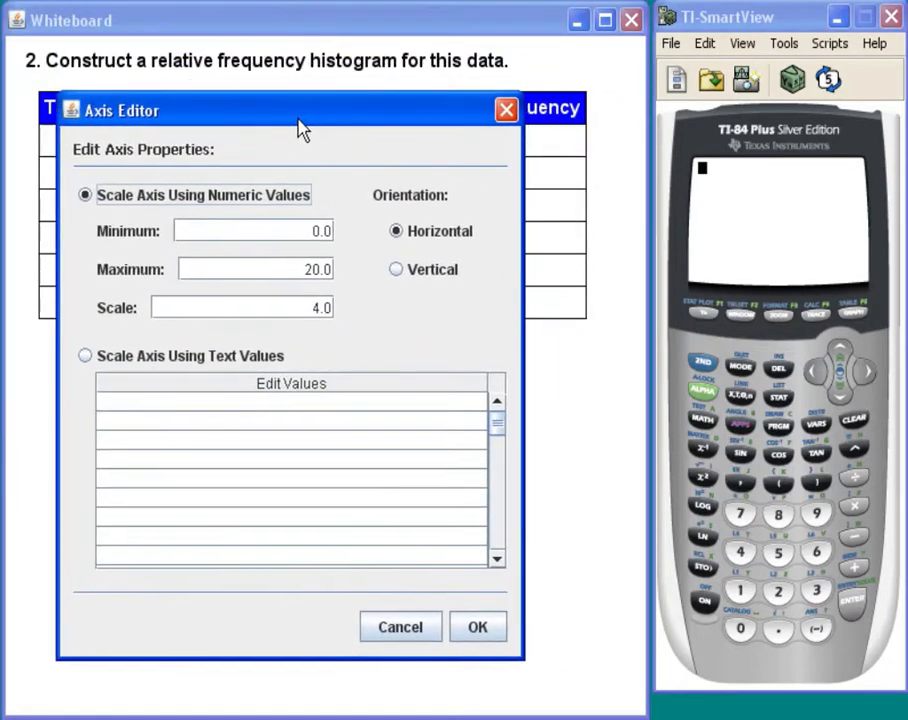
pyautogui.moveTo(303, 110); pyautogui.dragTo(238, 84)
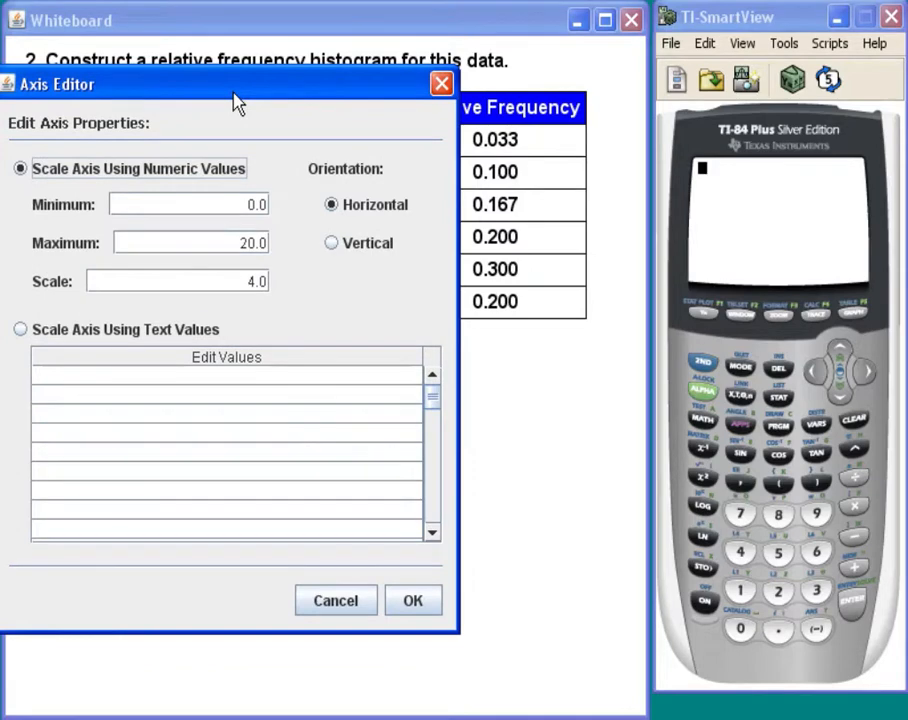
pyautogui.moveTo(237, 84); pyautogui.dragTo(612, 80)
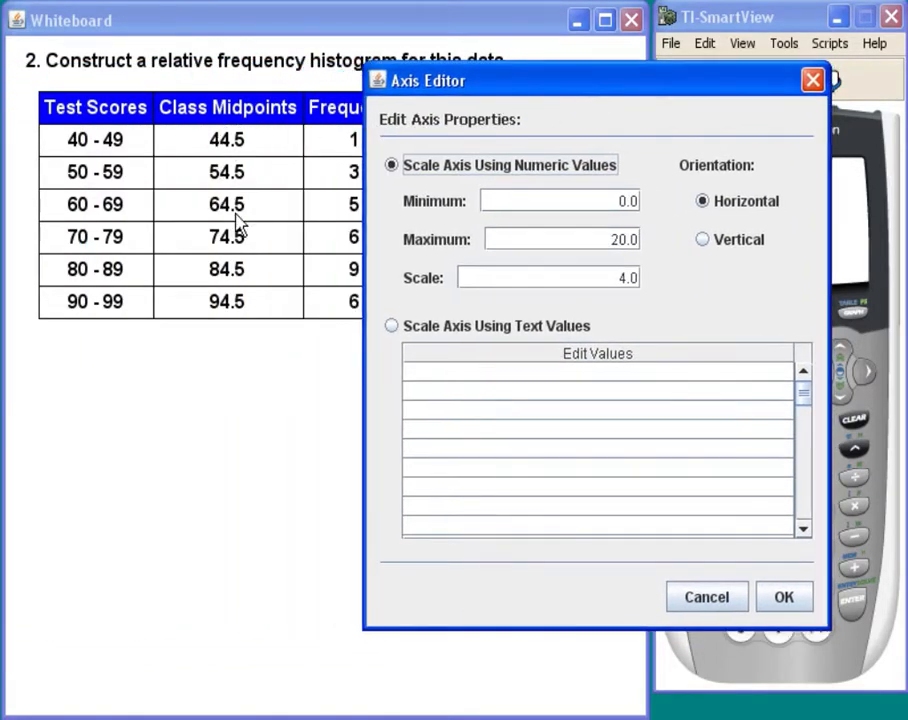
pyautogui.click(391, 325)
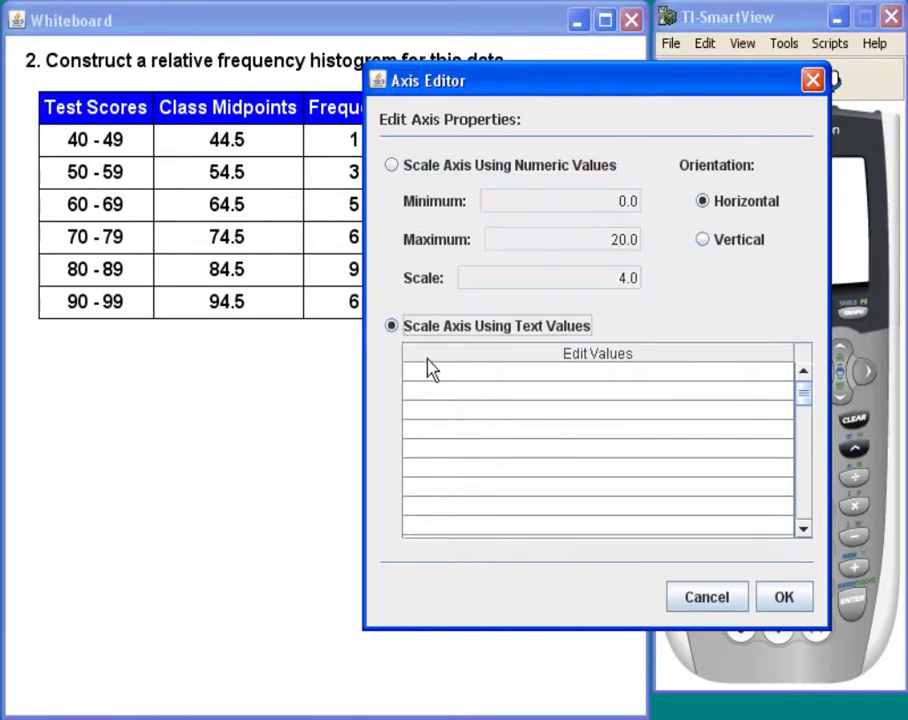
pyautogui.click(595, 371)
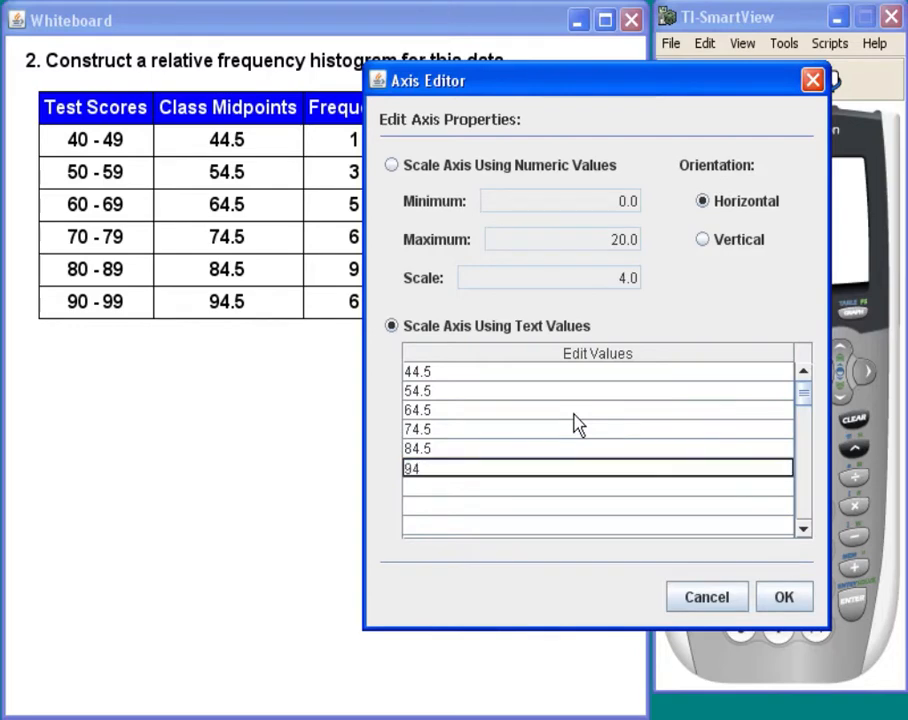
pyautogui.click(597, 488)
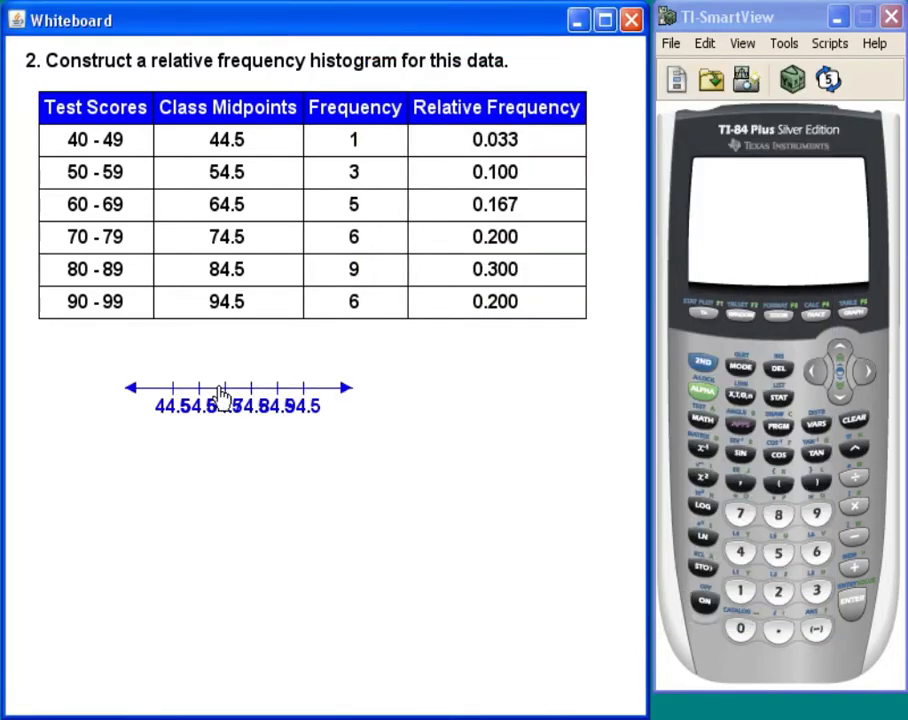
# Drag the axis end handle to widen the midpoint axis across the lower board.
pyautogui.moveTo(238, 390); pyautogui.dragTo(162, 655)
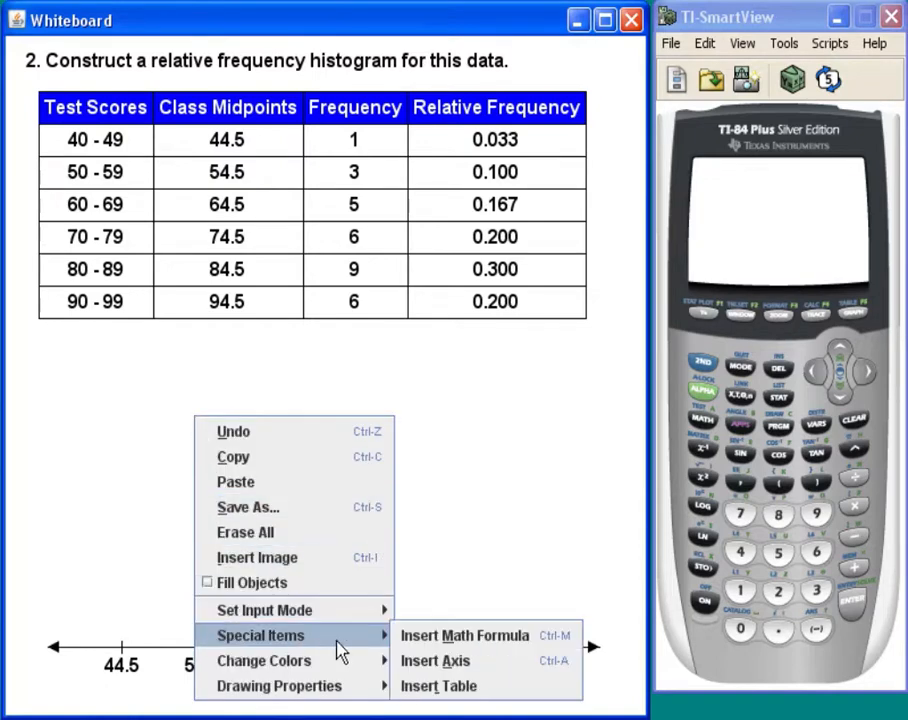
# Insert a second axis and switch it to text-value labels.
pyautogui.click(435, 660)
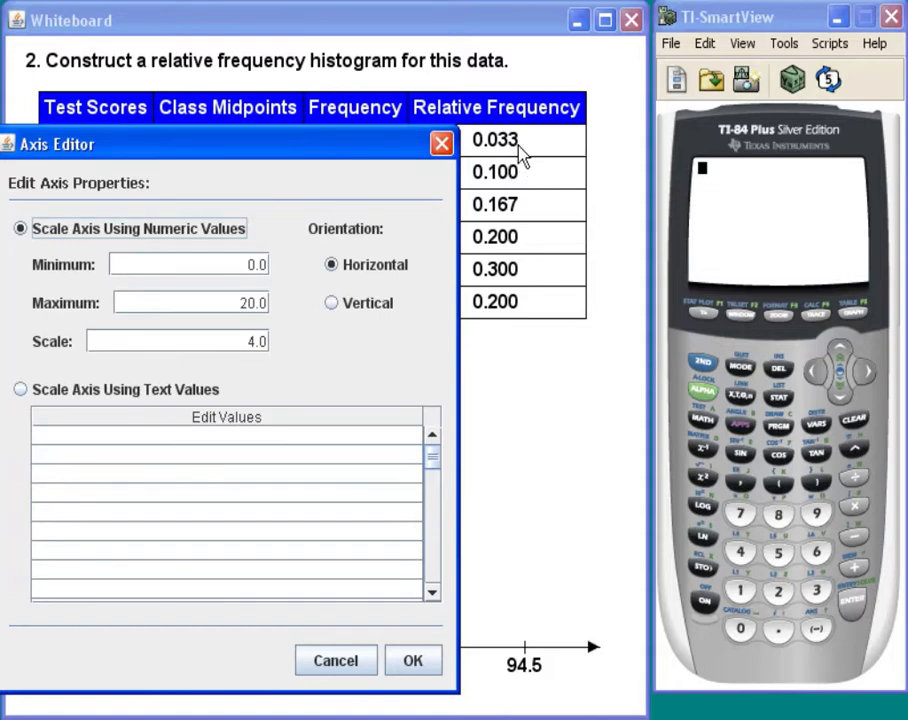
pyautogui.moveTo(510, 280)
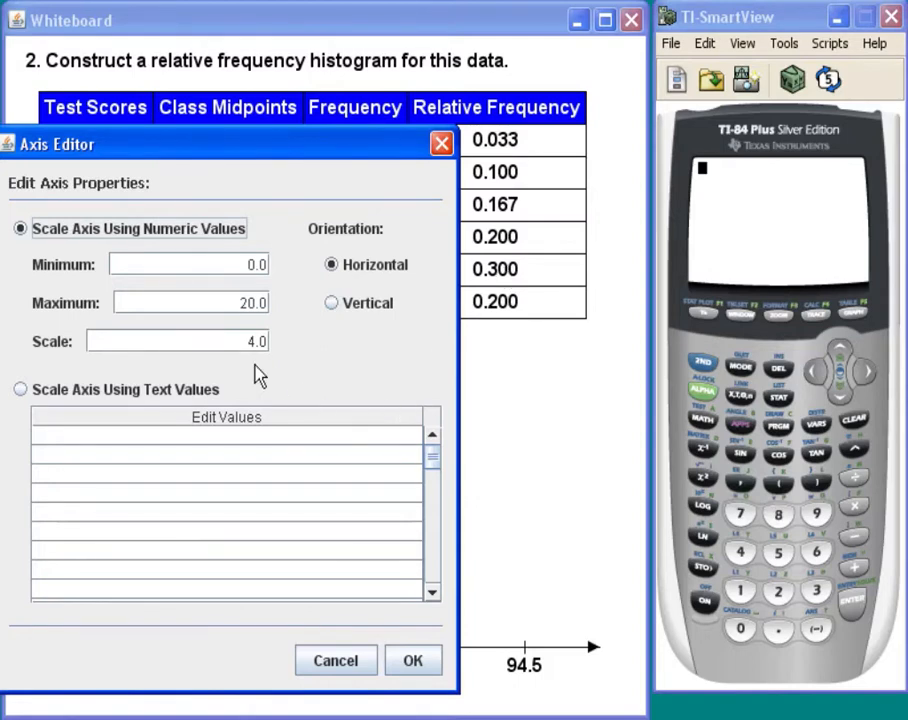
pyautogui.click(20, 389)
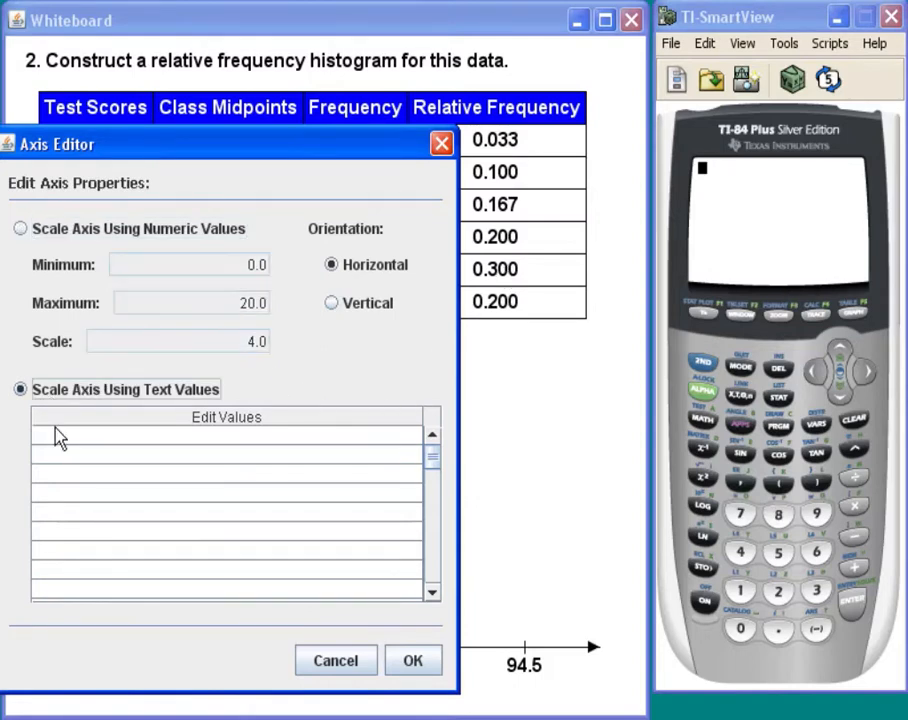
pyautogui.click(225, 434)
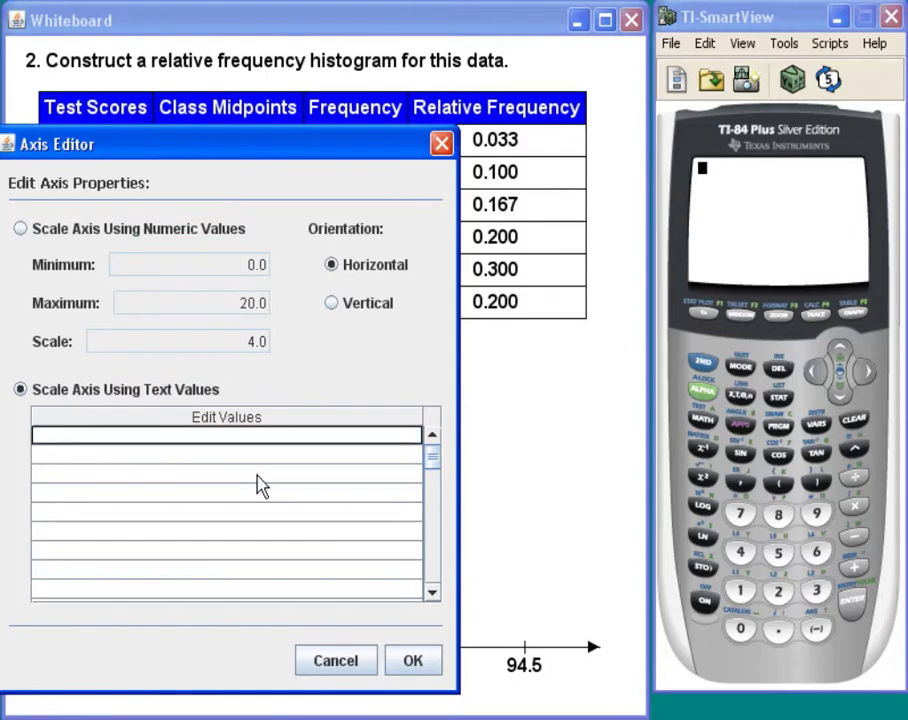
pyautogui.click(225, 455)
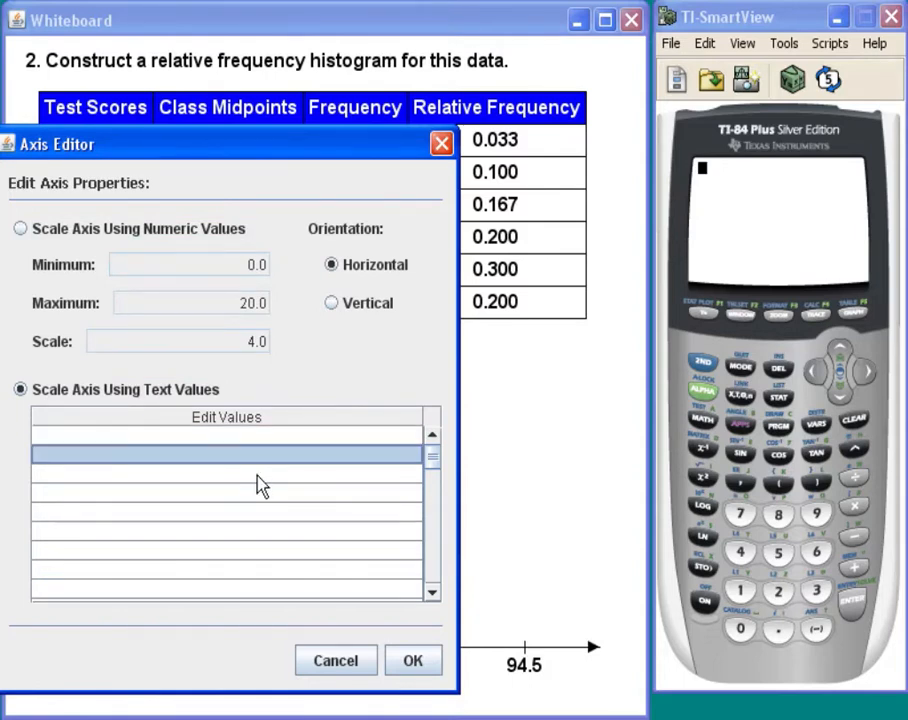
# Enter the frequency labels 0.1, 0.2 and 0.3 on the second axis.
pyautogui.write('0.')
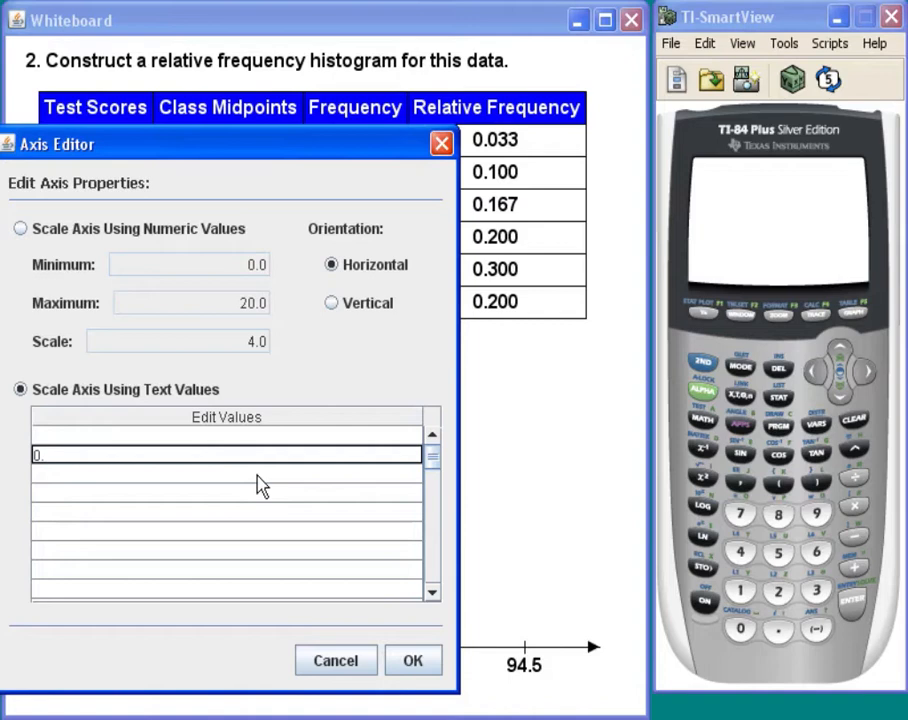
pyautogui.write('1')
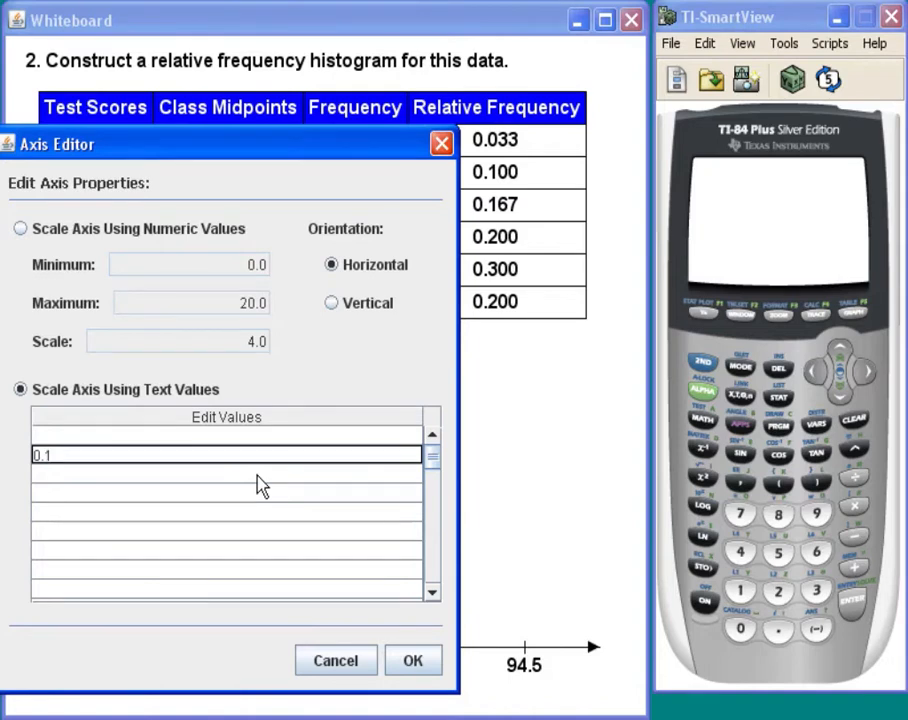
pyautogui.write('0.2')
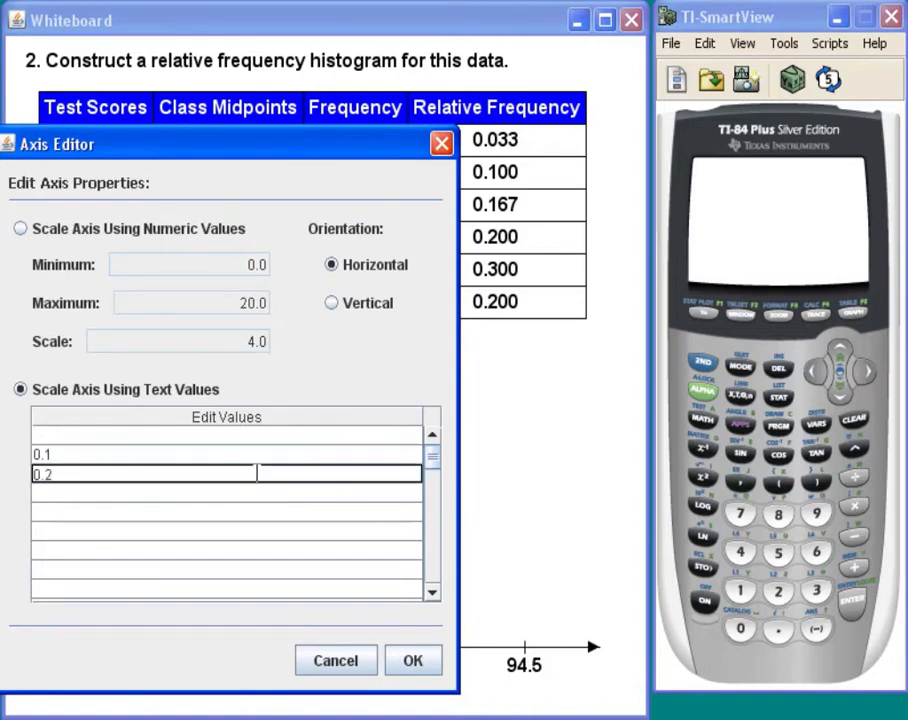
pyautogui.press('Return')
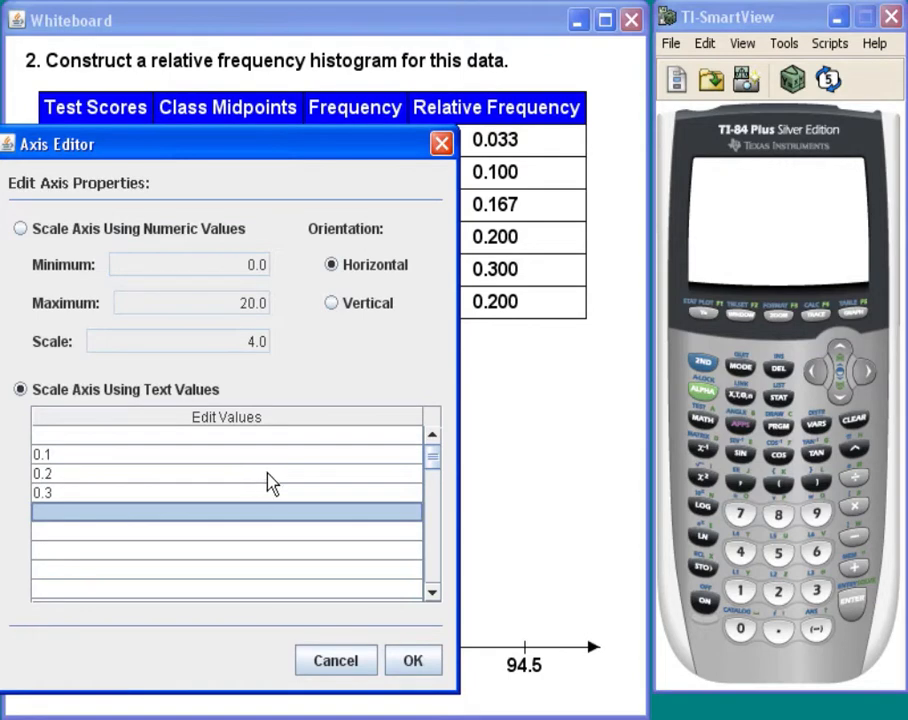
pyautogui.click(413, 660)
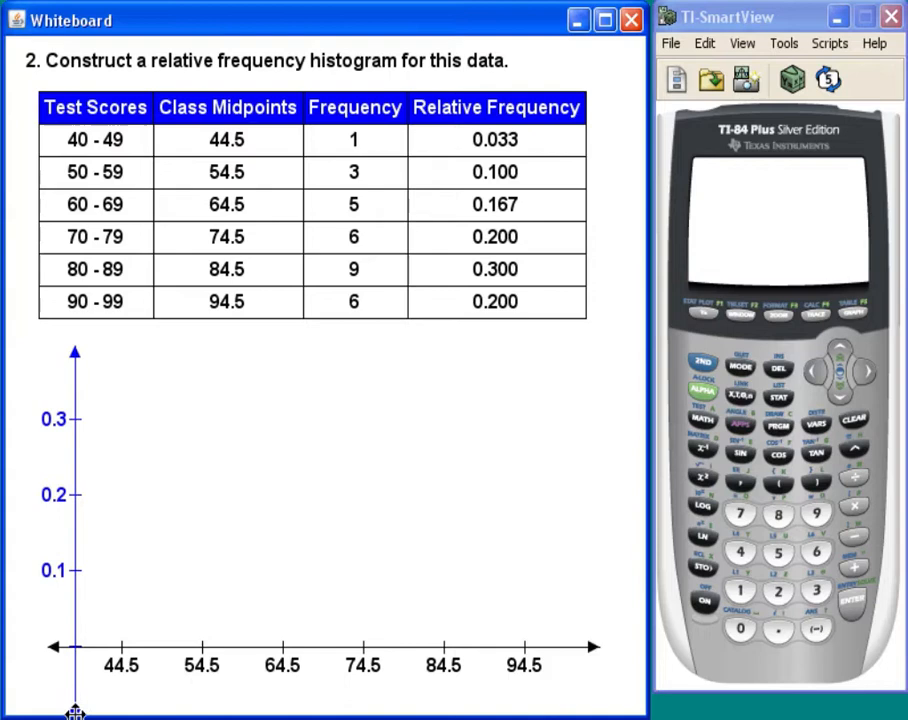
pyautogui.moveTo(308, 378)
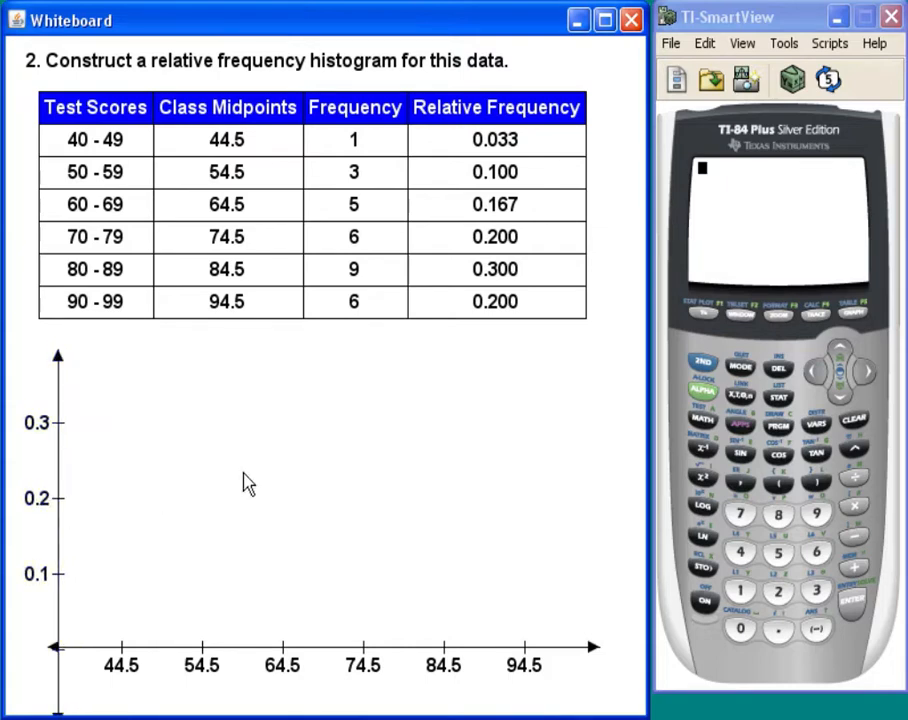
# Right-click the vertical frequency axis near the left end of the midpoint axis.
pyautogui.rightClick(248, 483)
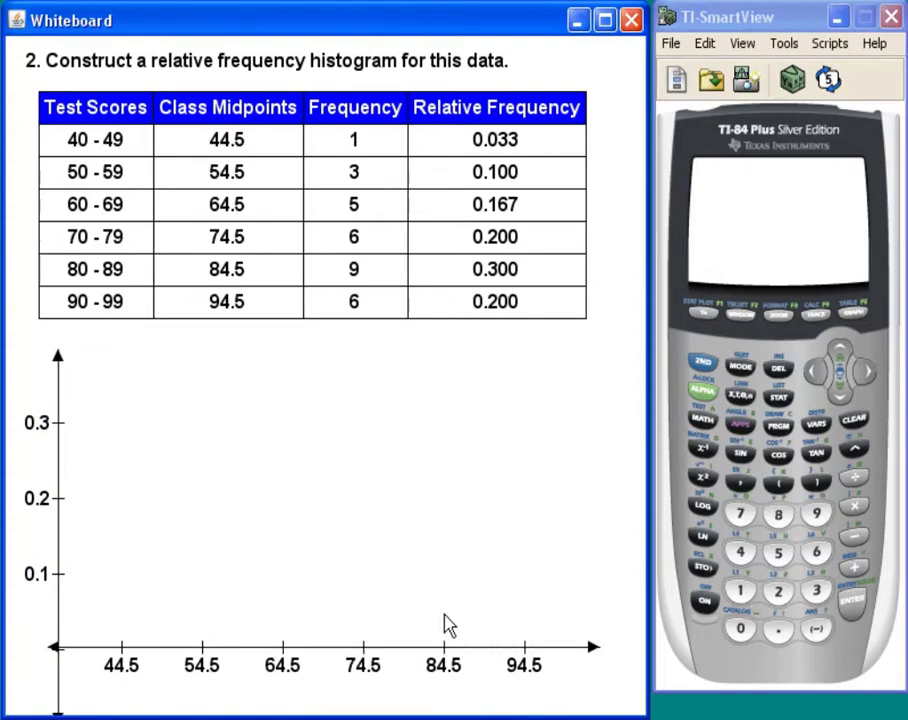
pyautogui.moveTo(370, 583)
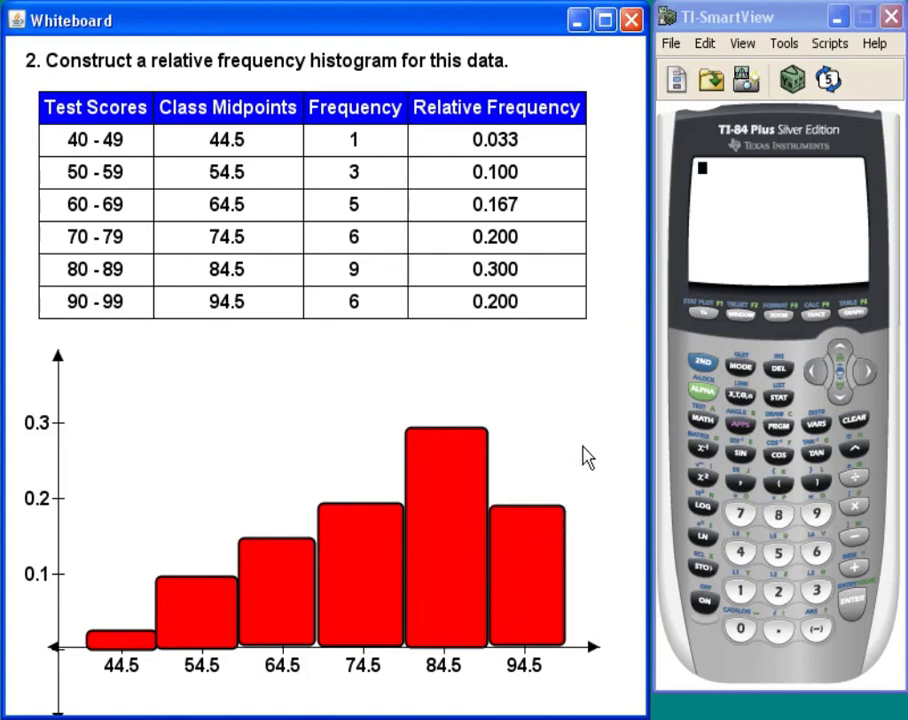
pyautogui.moveTo(562, 328)
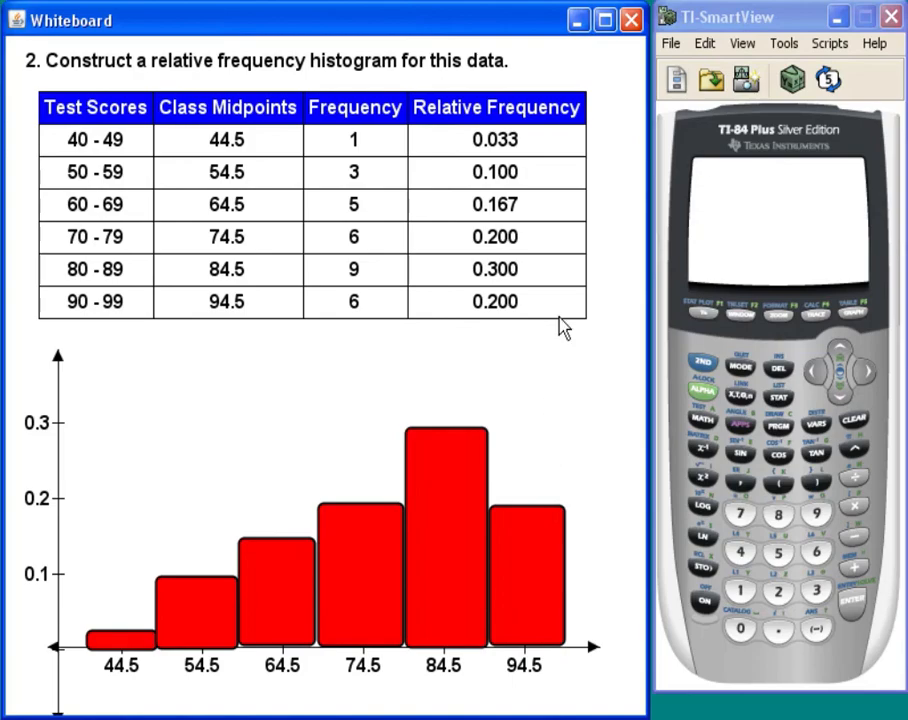